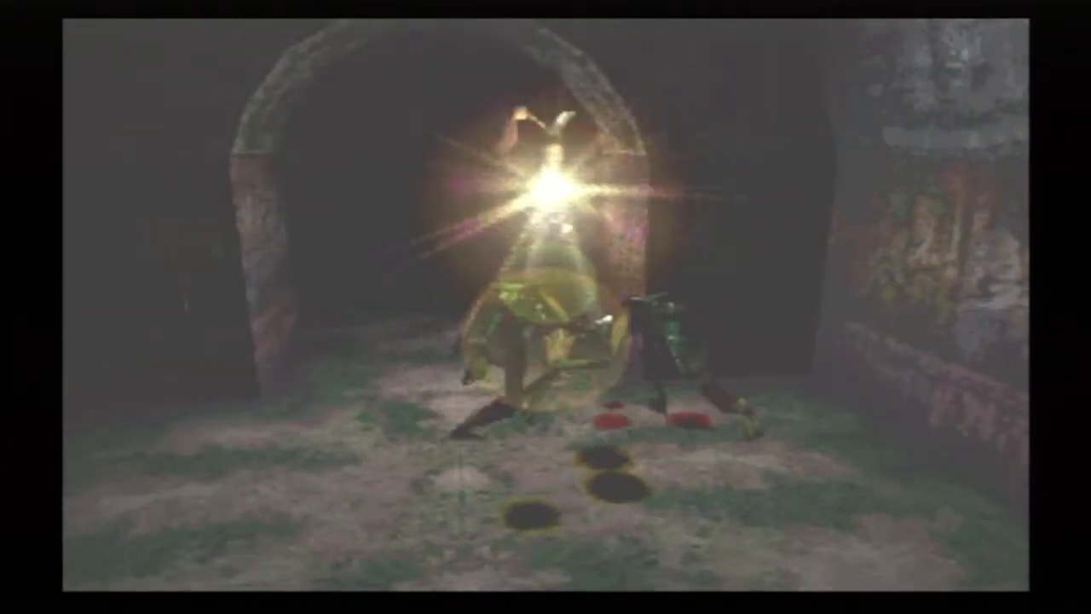
key(tab)
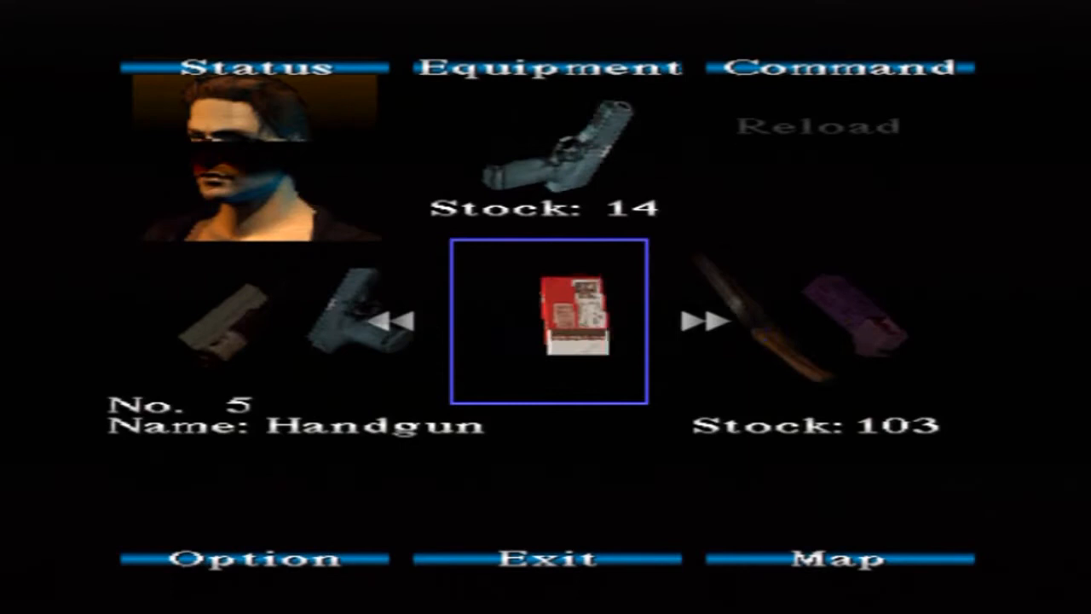
scroll(left, 3)
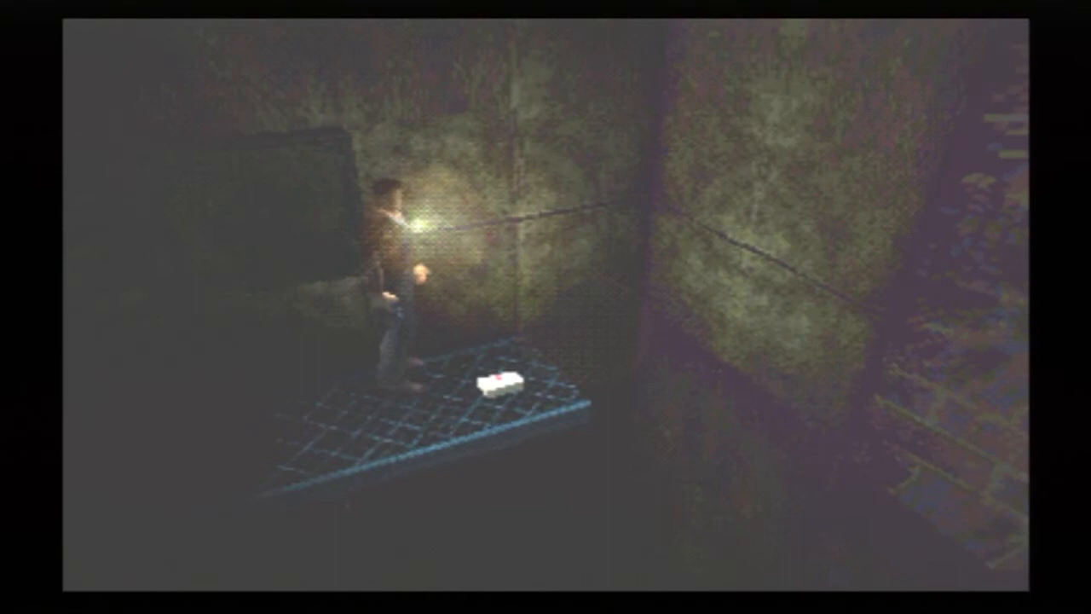
key(map)
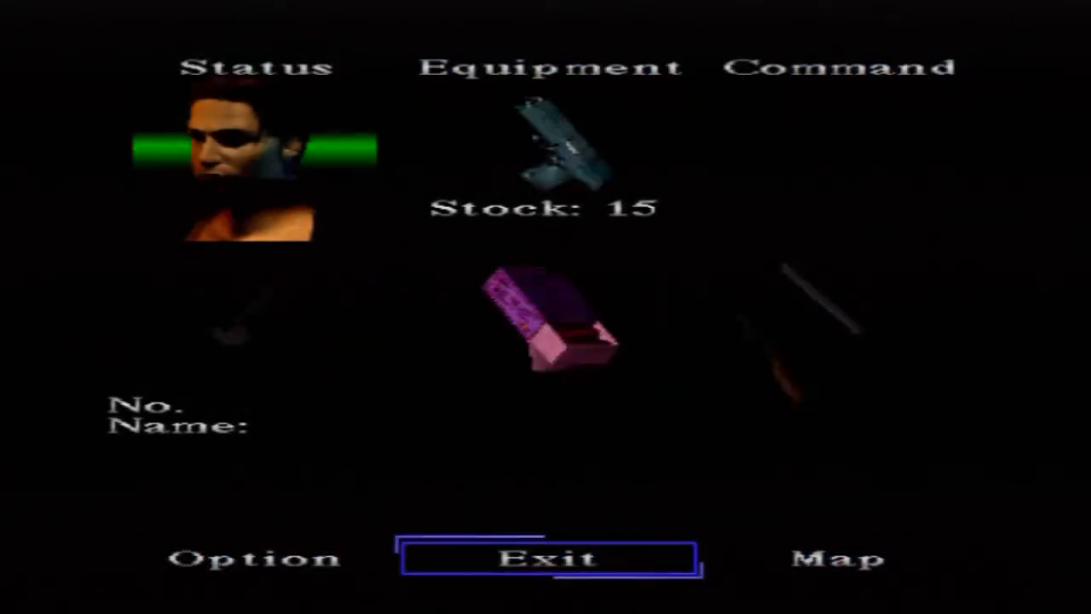
click(549, 558)
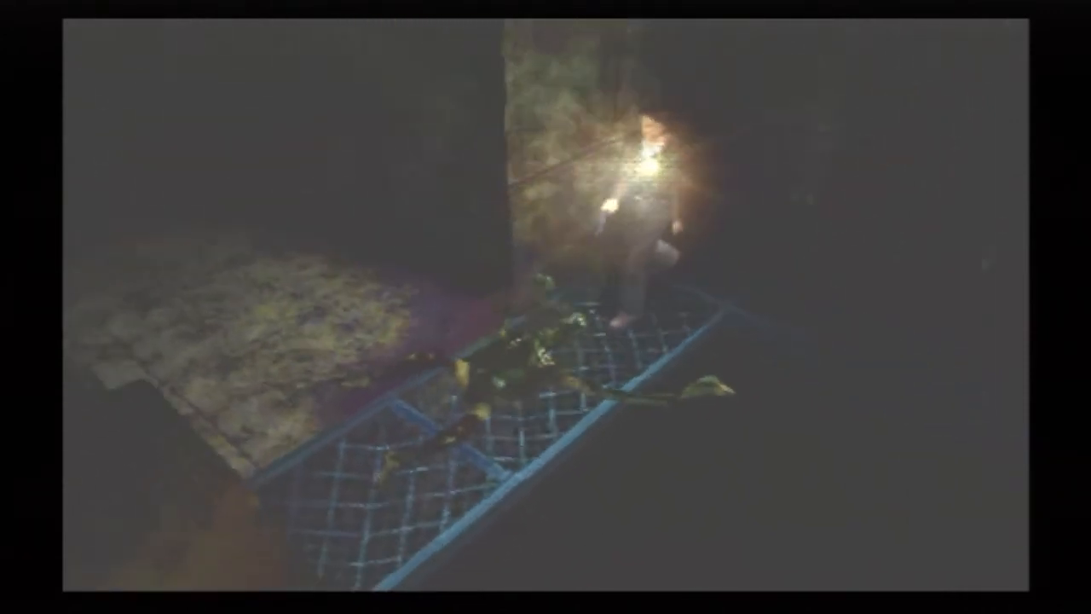
key(Tab)
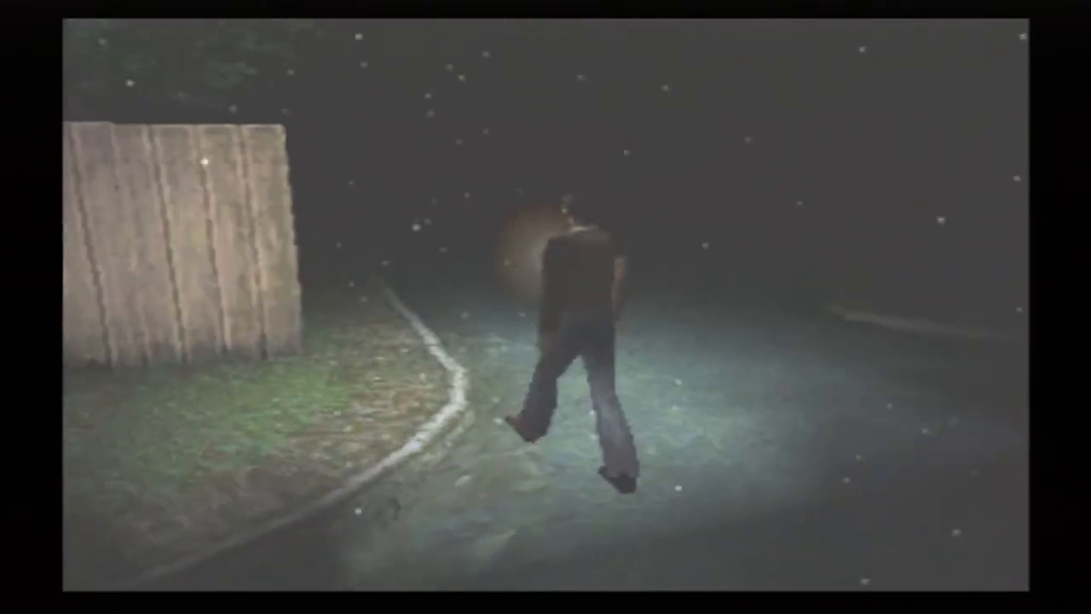
key(Escape)
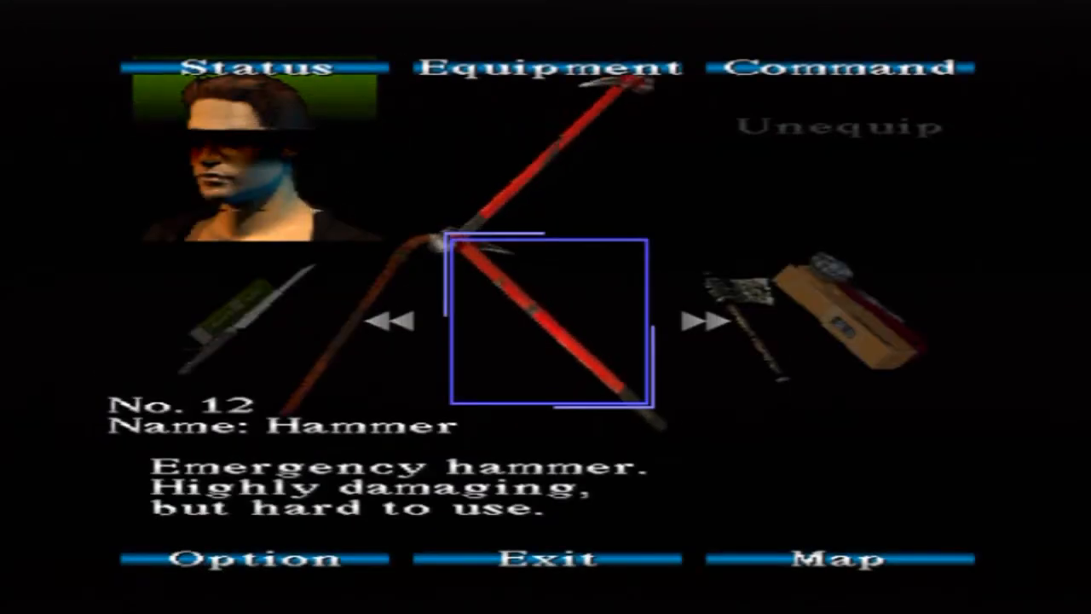
click(835, 559)
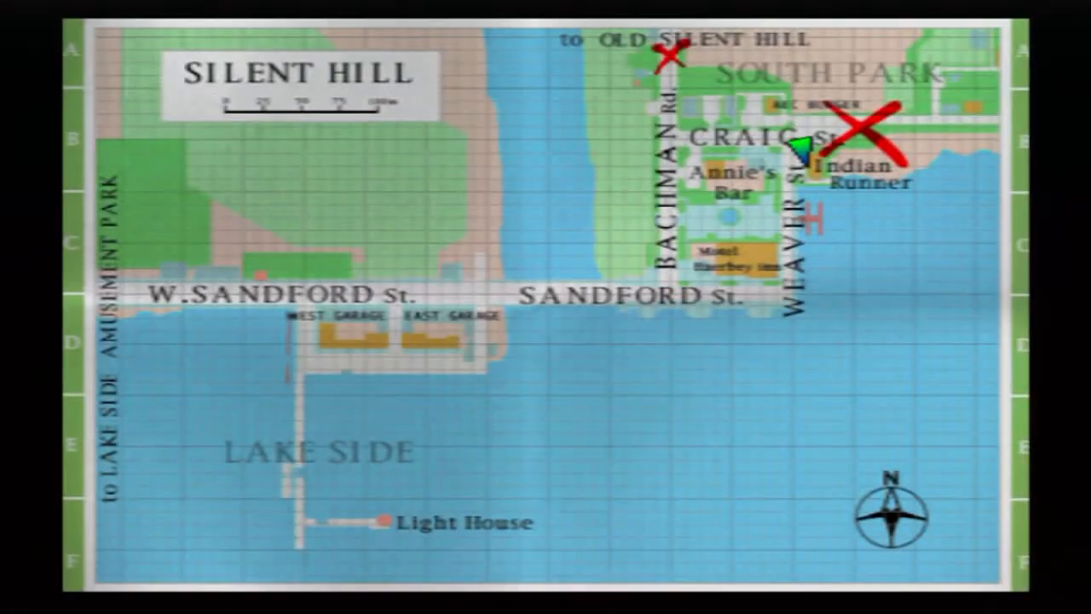